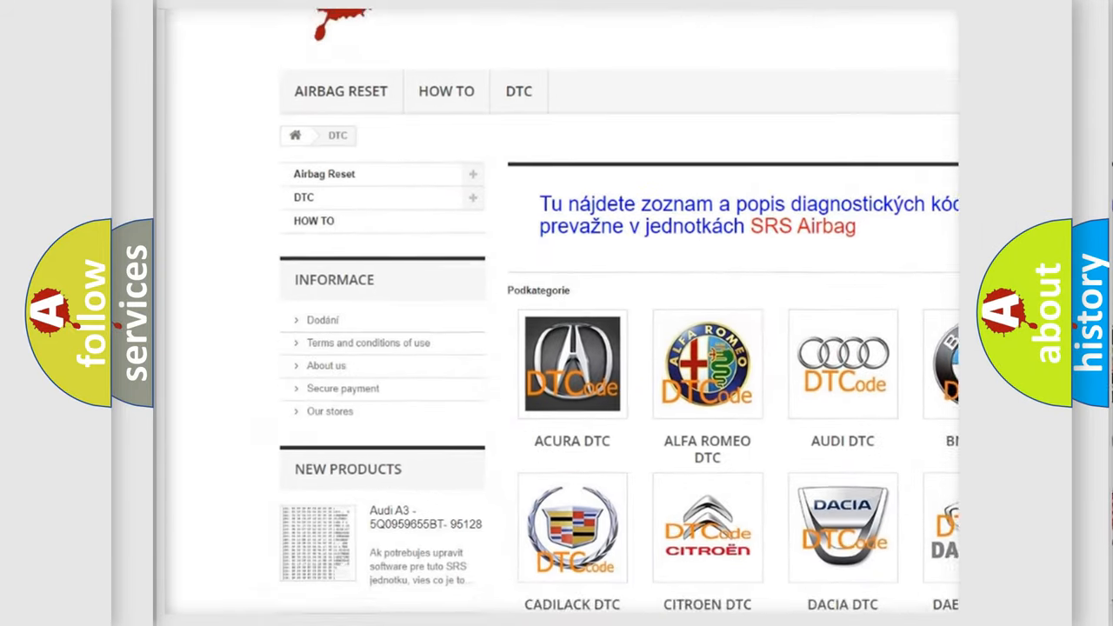
pyautogui.scroll(-3)
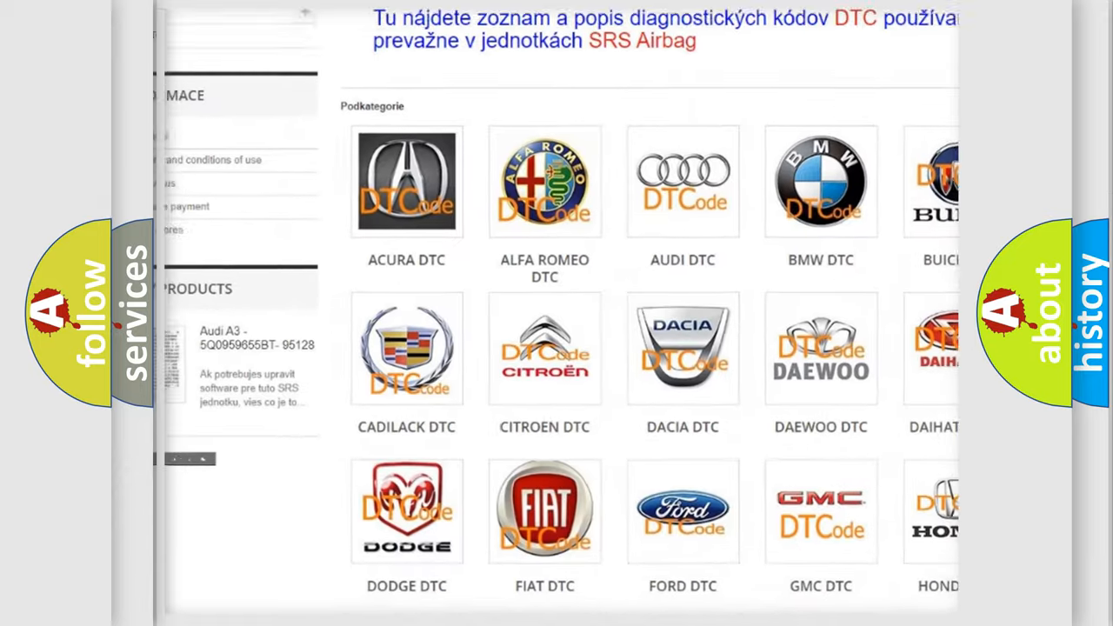